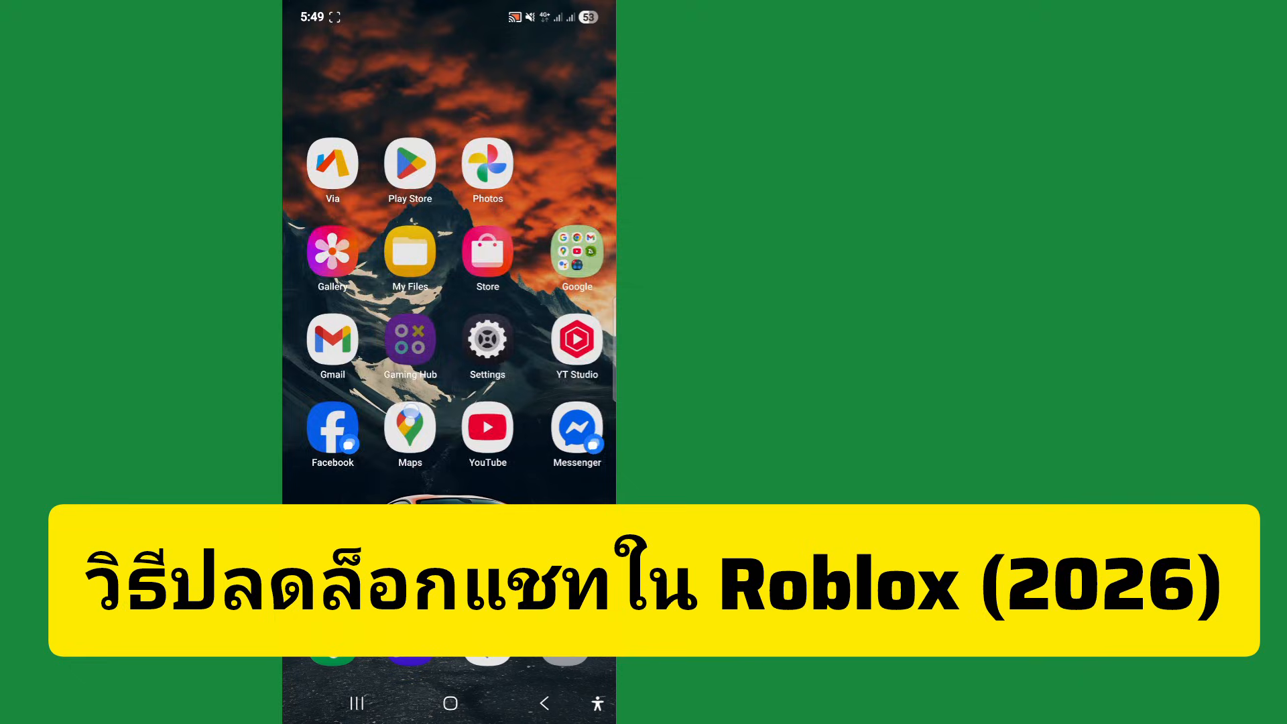
Swipe left across the home screen pages to reach the one holding the Roblox icon
scroll("left", 3)
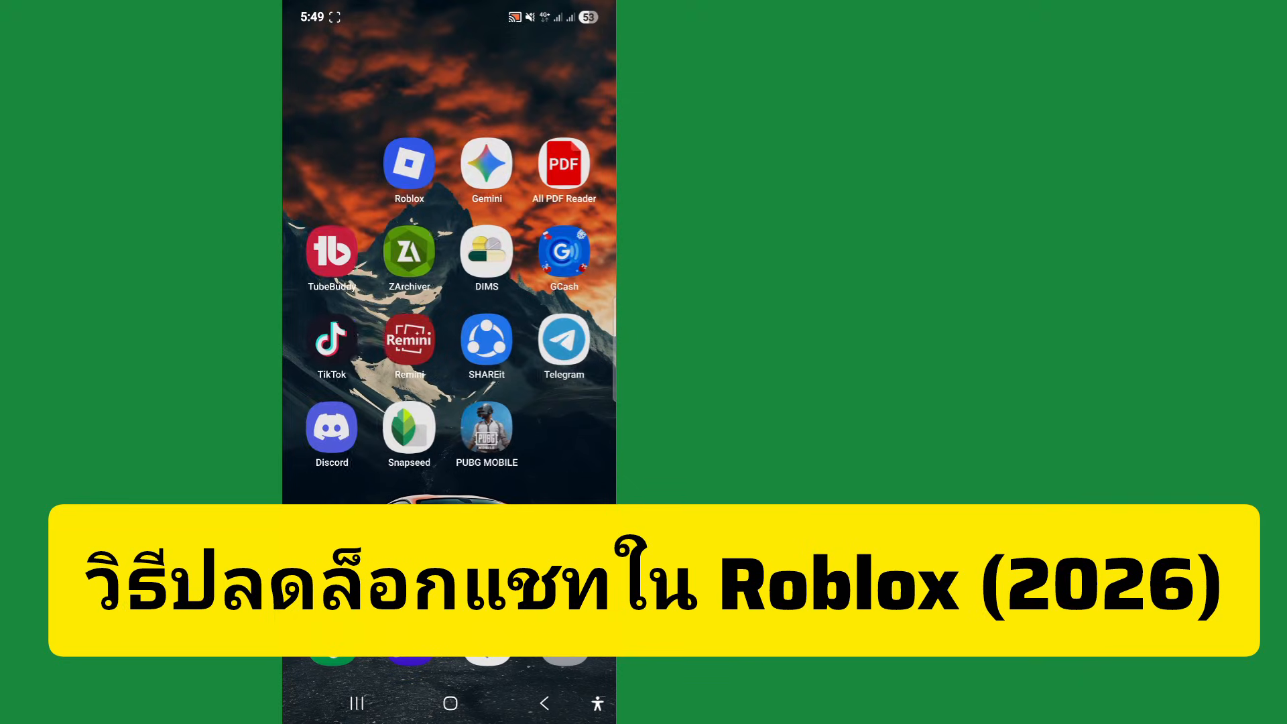
scroll("left", 3)
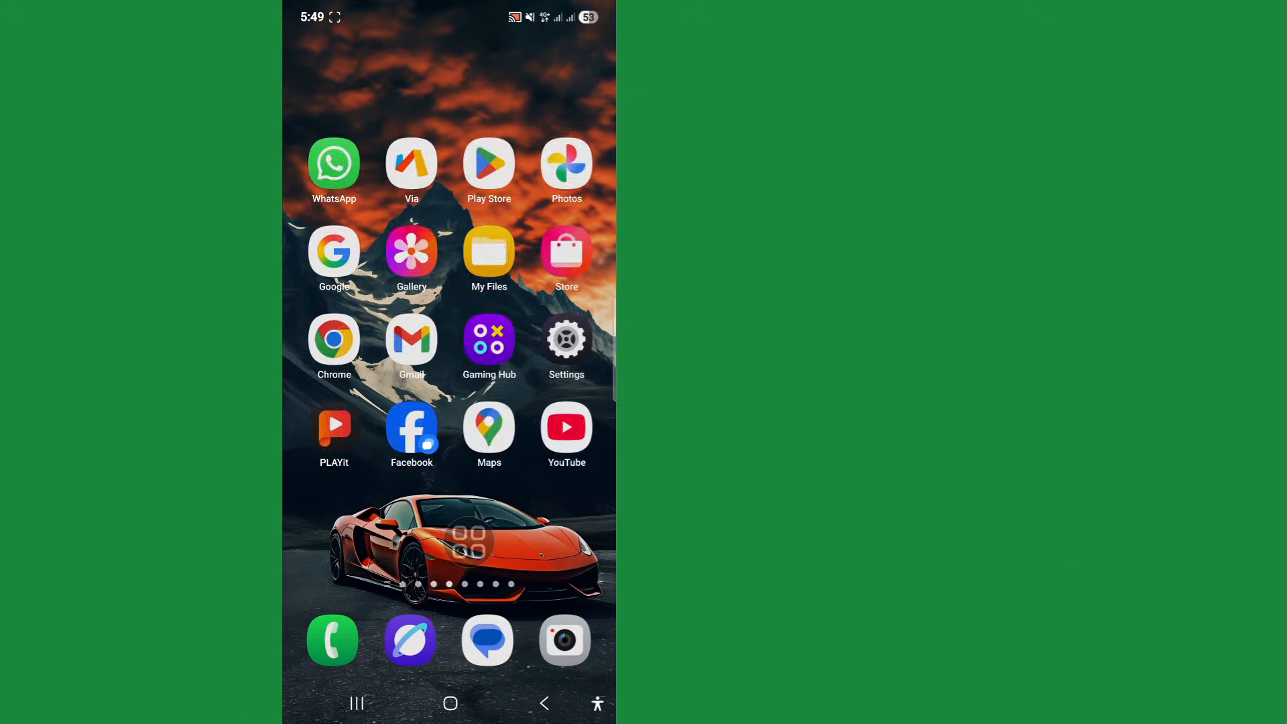
scroll("left", 3)
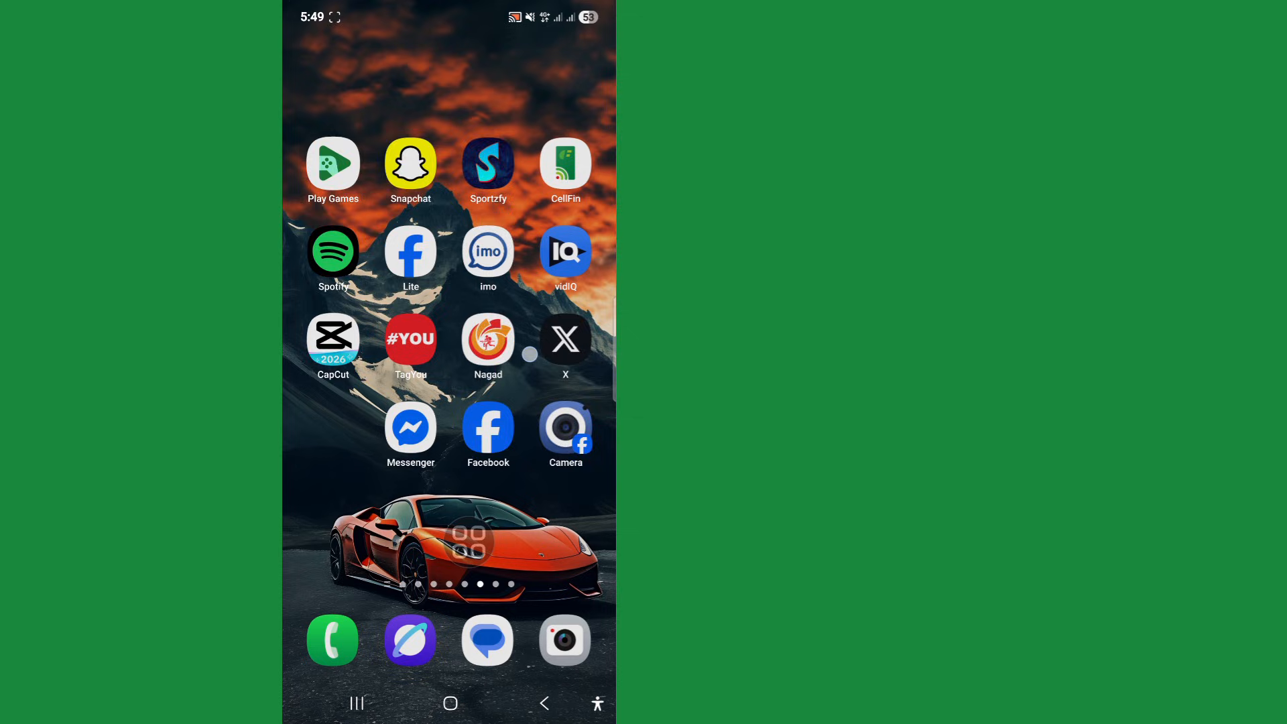
scroll("left", 3)
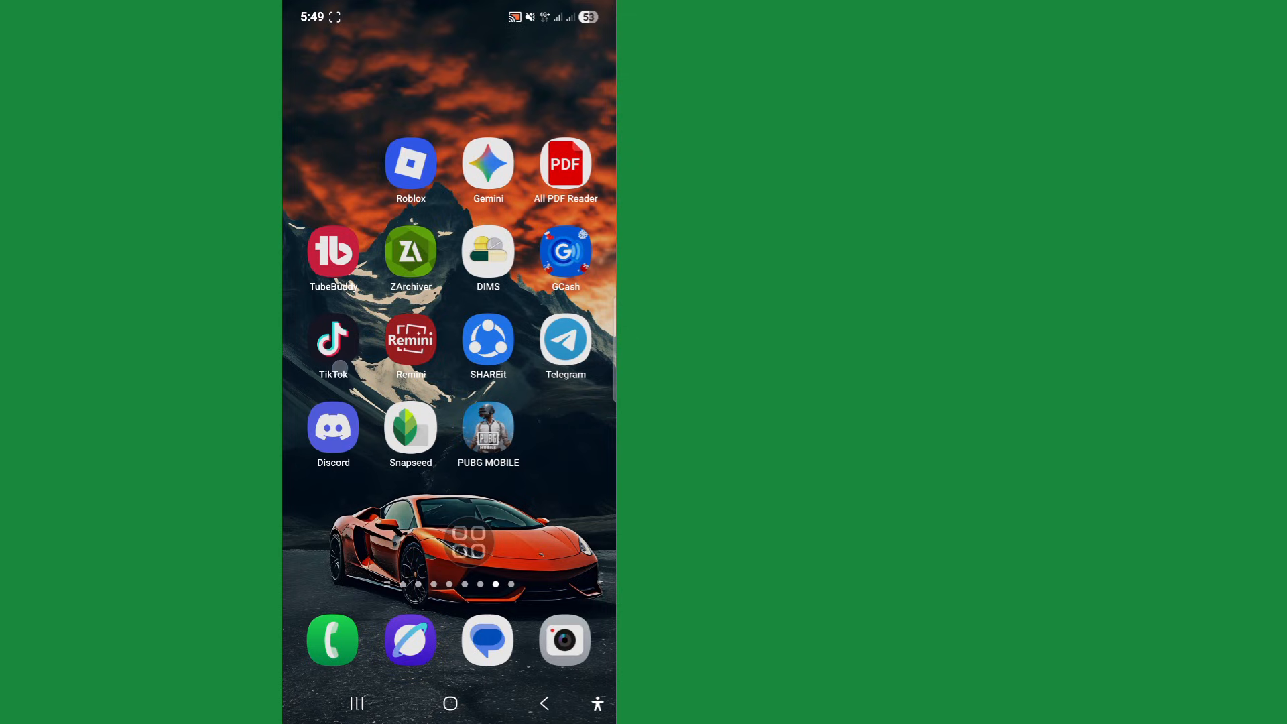
left_click(411, 162)
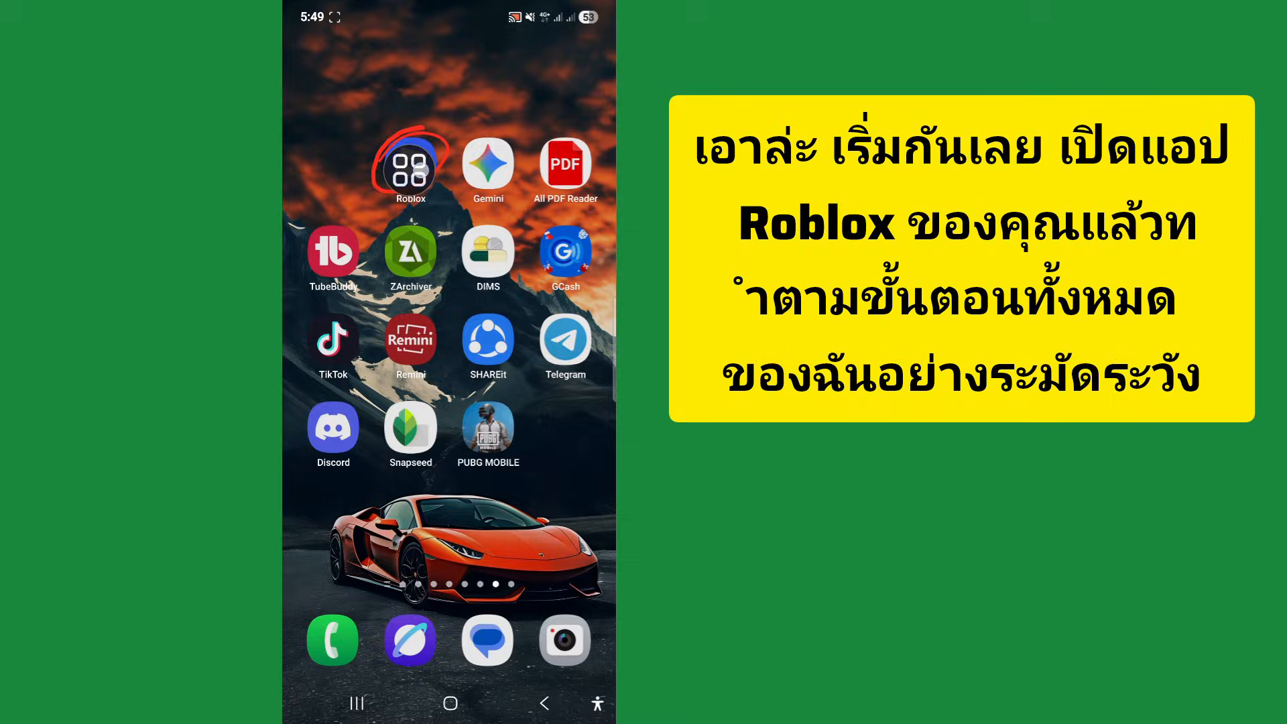
Launch Roblox and let it load to the signed-in Home tab
left_click(410, 161)
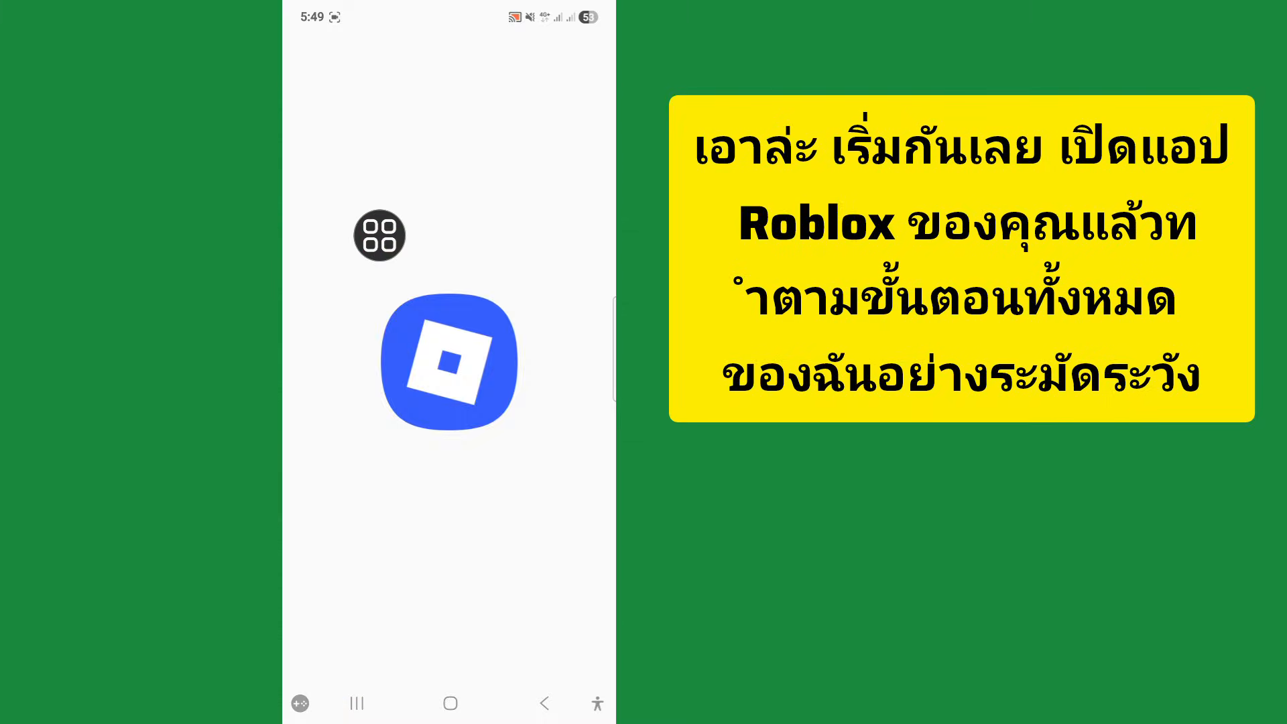
left_click(448, 363)
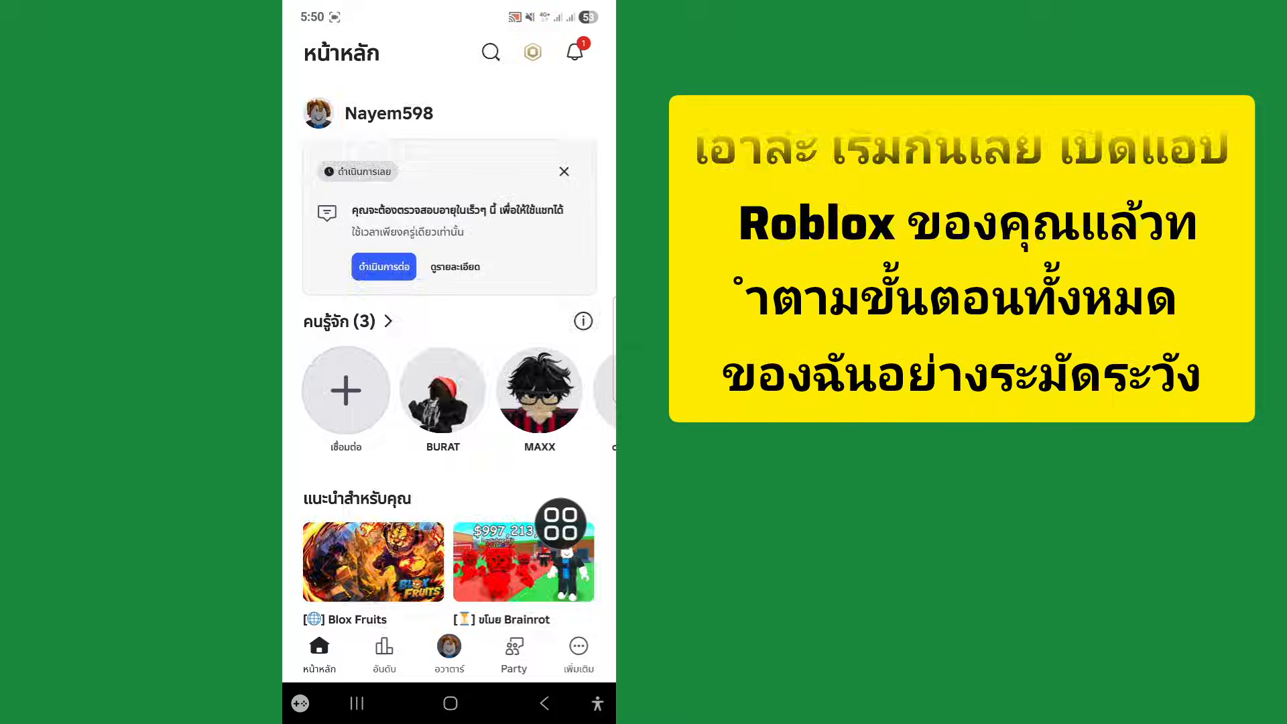
Go to the More menu and scroll to Settings, Help and Log Out
left_click(578, 649)
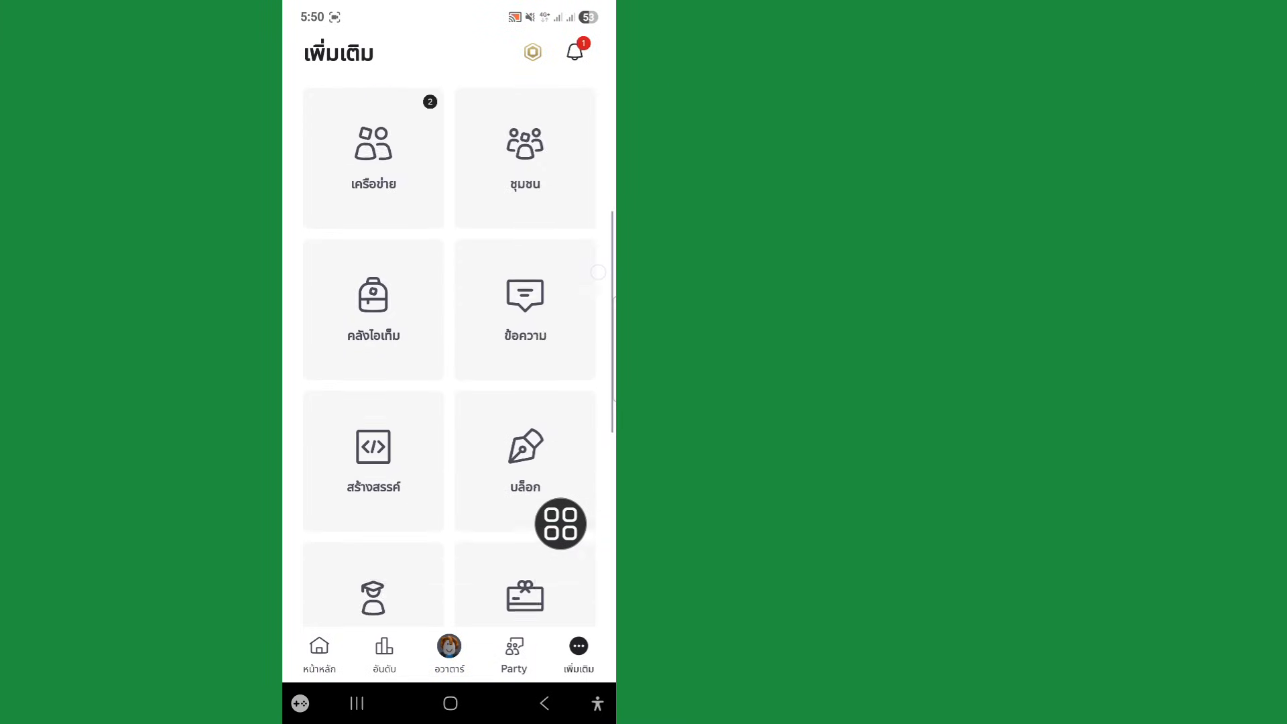
scroll("down", 3)
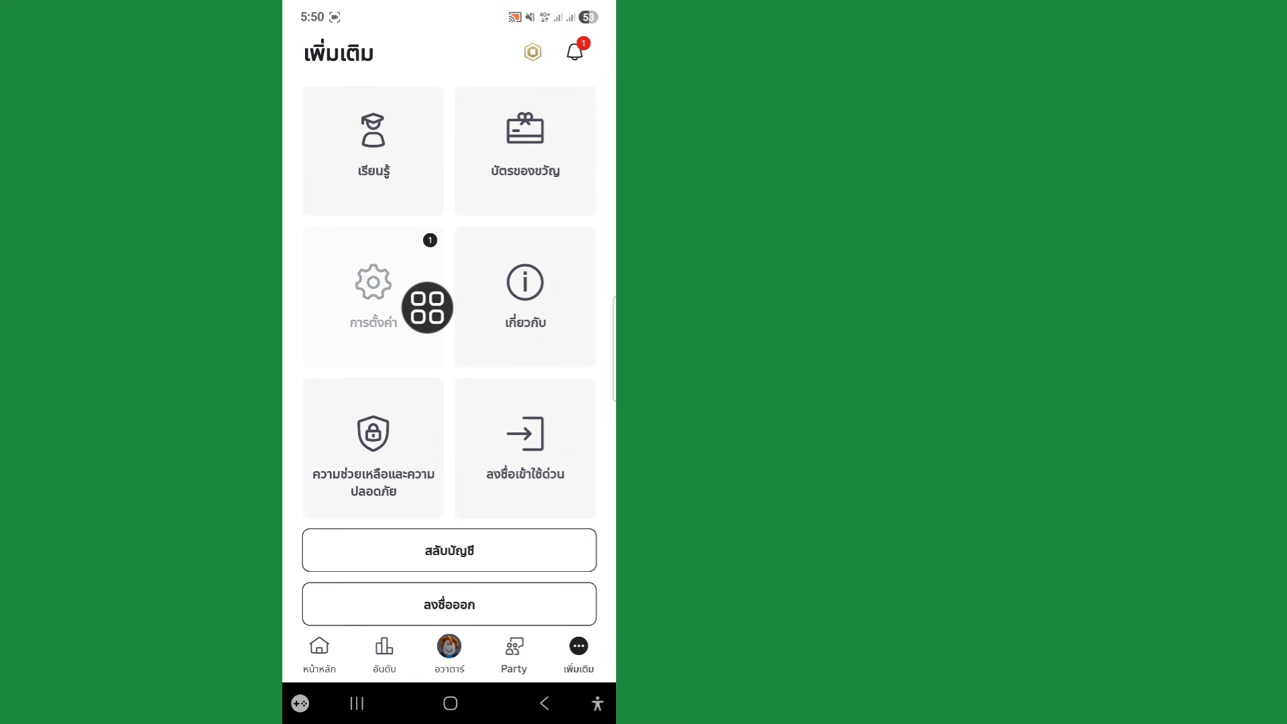
Under Privacy & Content Restrictions, set In-Experience Chat to Everyone; 'Saved successfully' appears
left_click(372, 296)
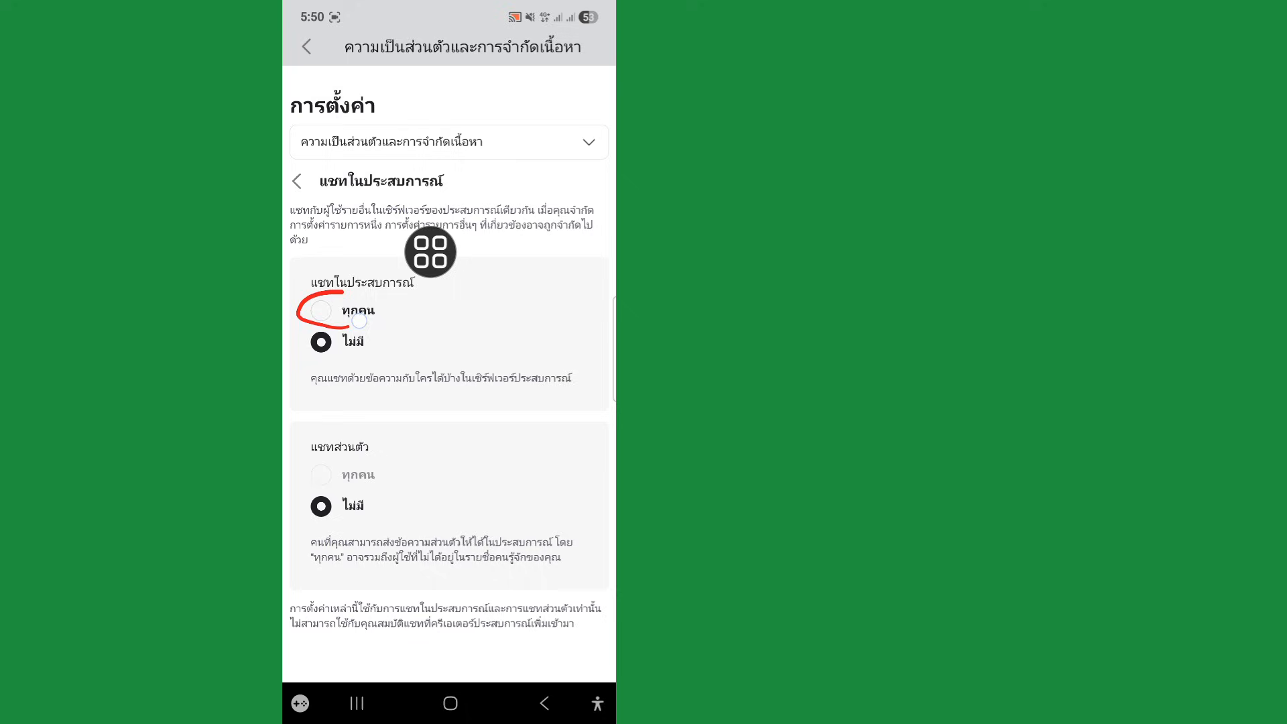
mouse_move(397, 293)
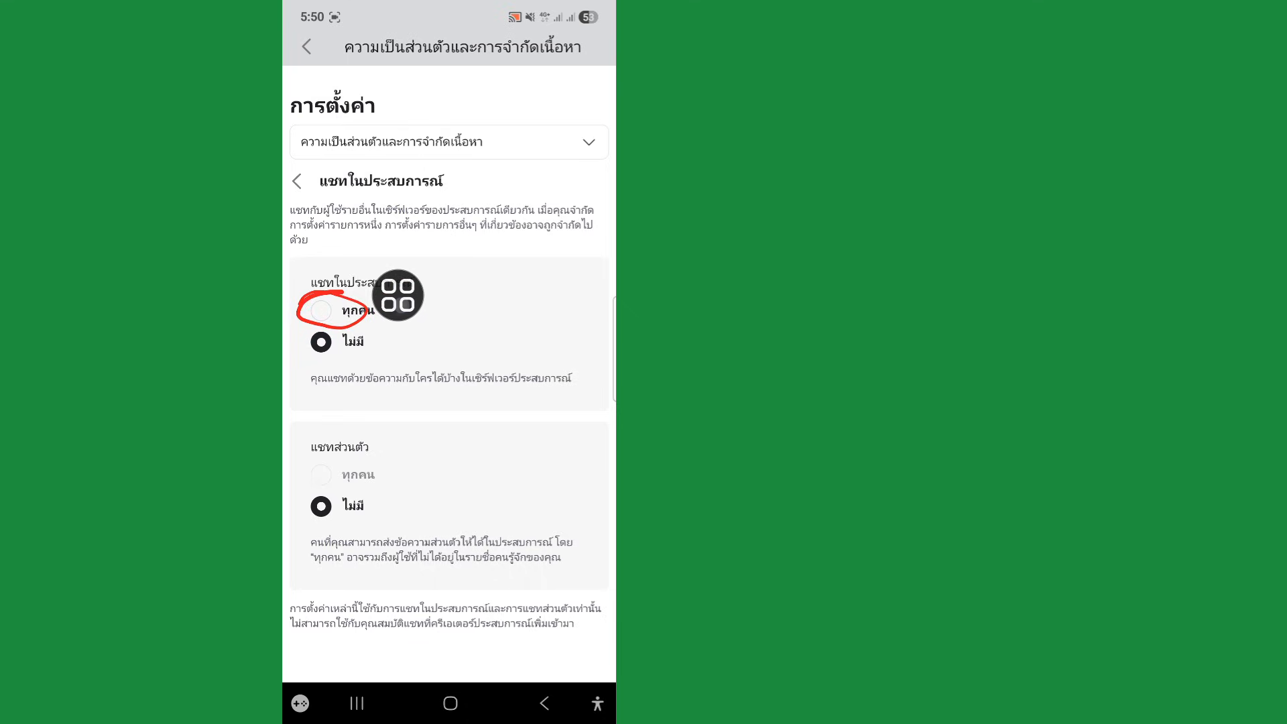
left_click(320, 311)
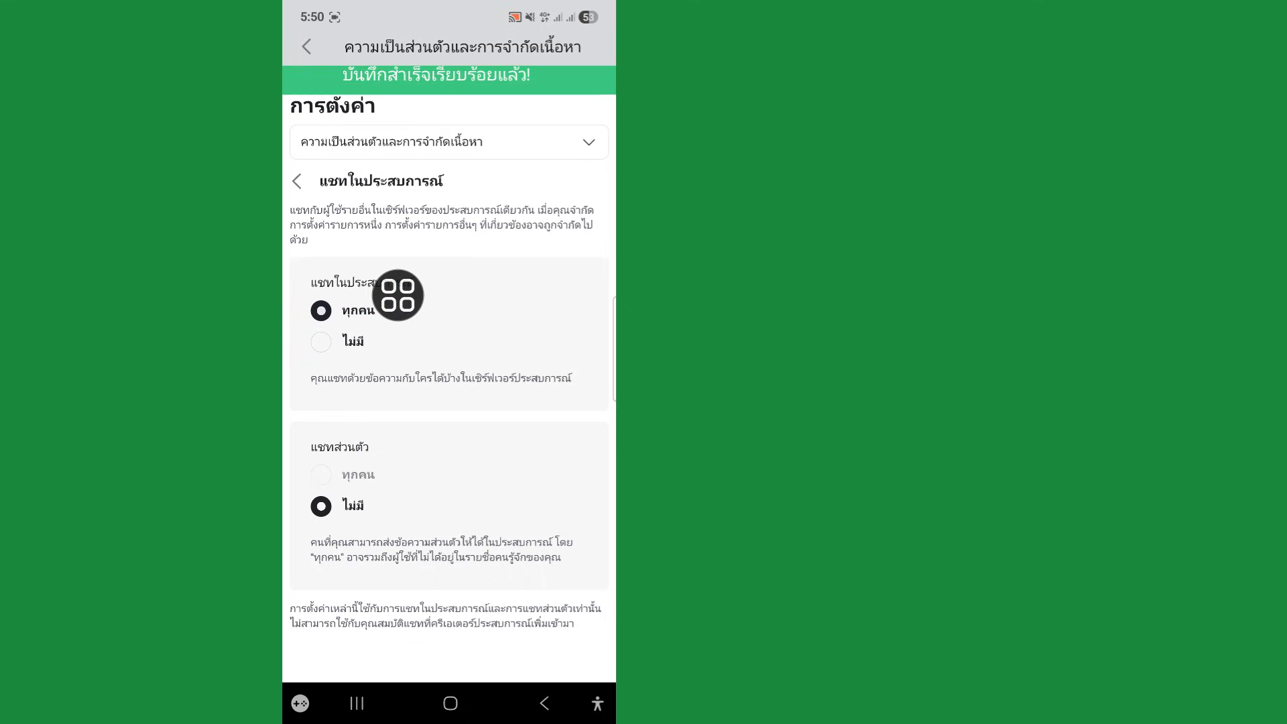